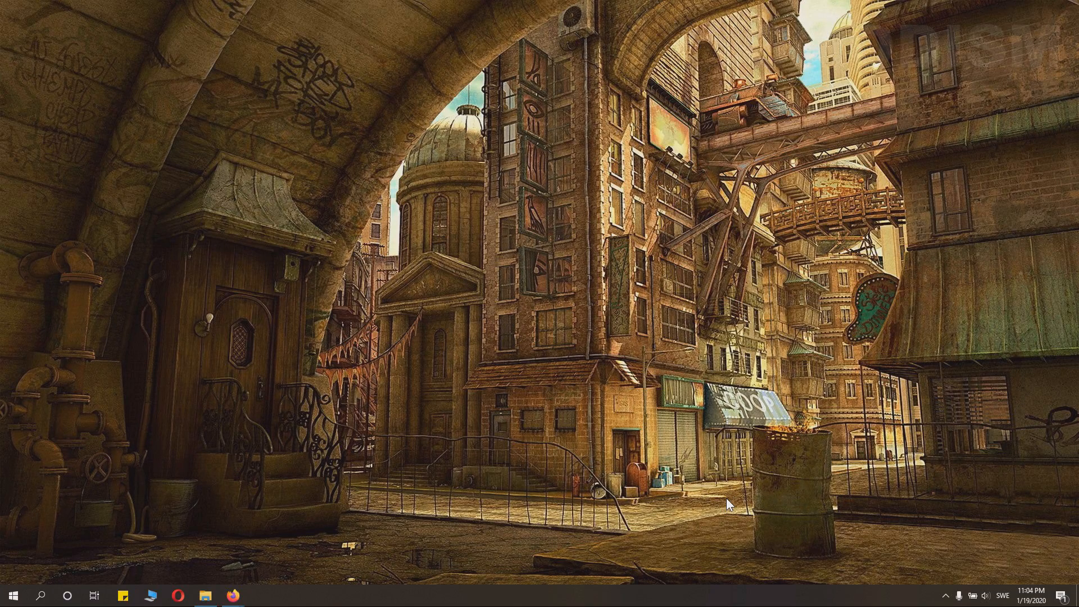
mouse_move(366, 389)
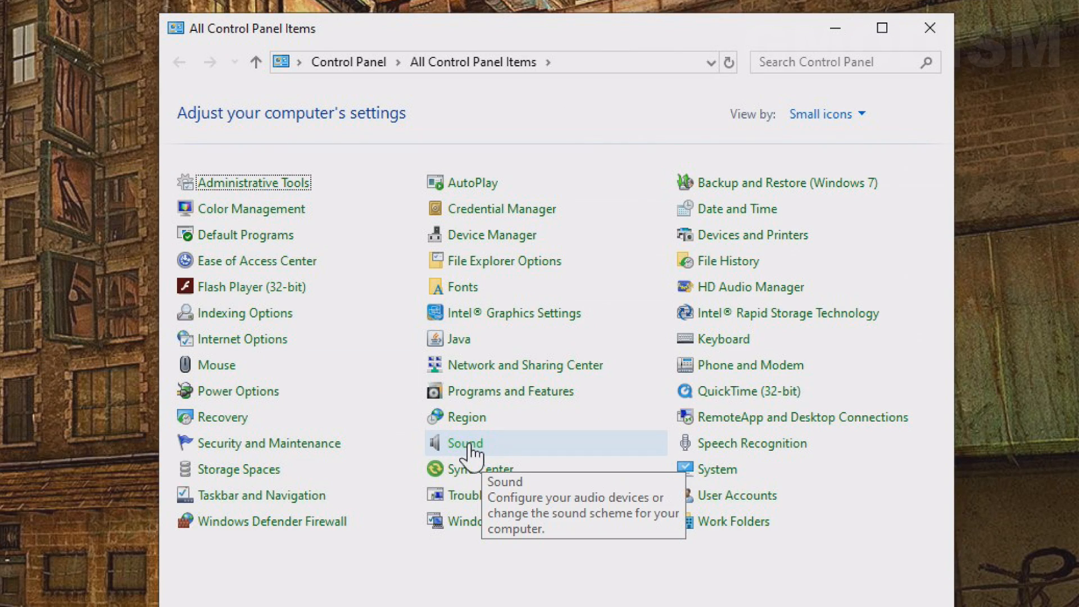
Open Sound from Control Panel and show the Recording devices list
double_click(464, 442)
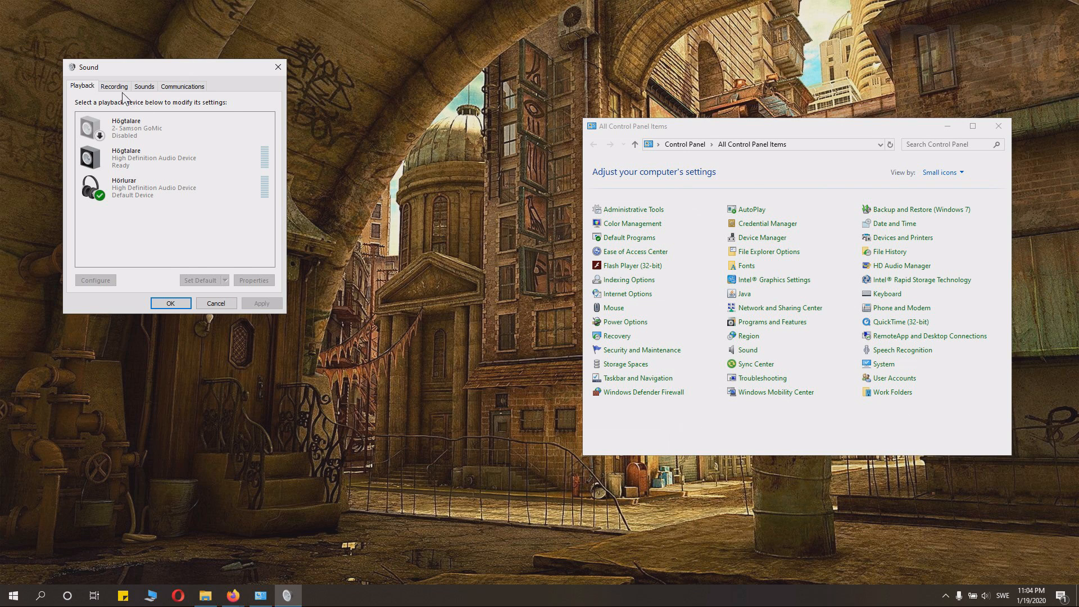
left_click(115, 85)
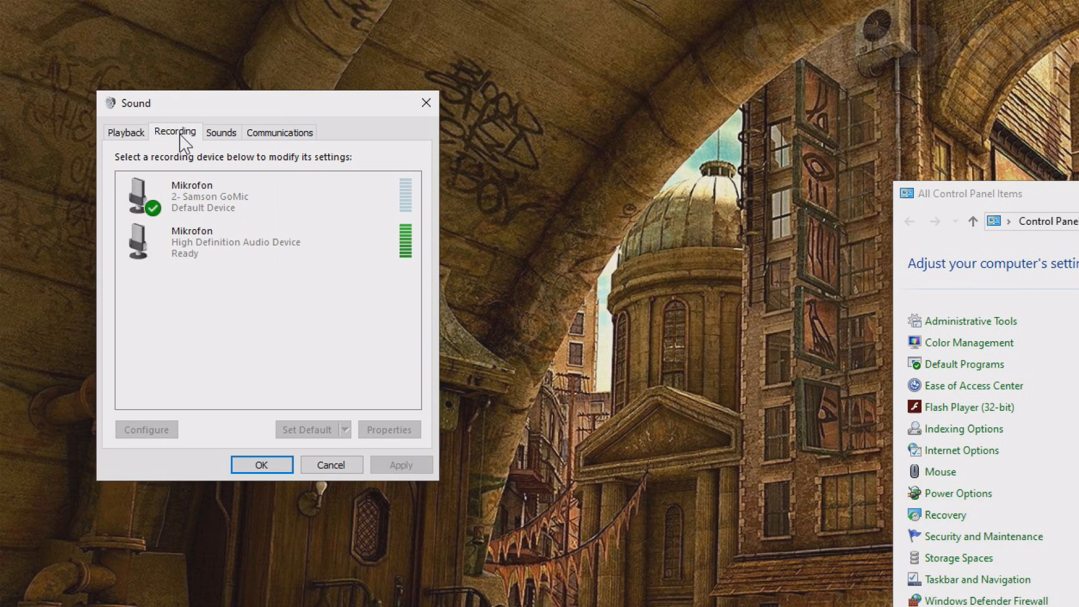
Keep disabled devices shown and enable the High Definition Audio Mikrofon so it reads Ready
right_click(289, 310)
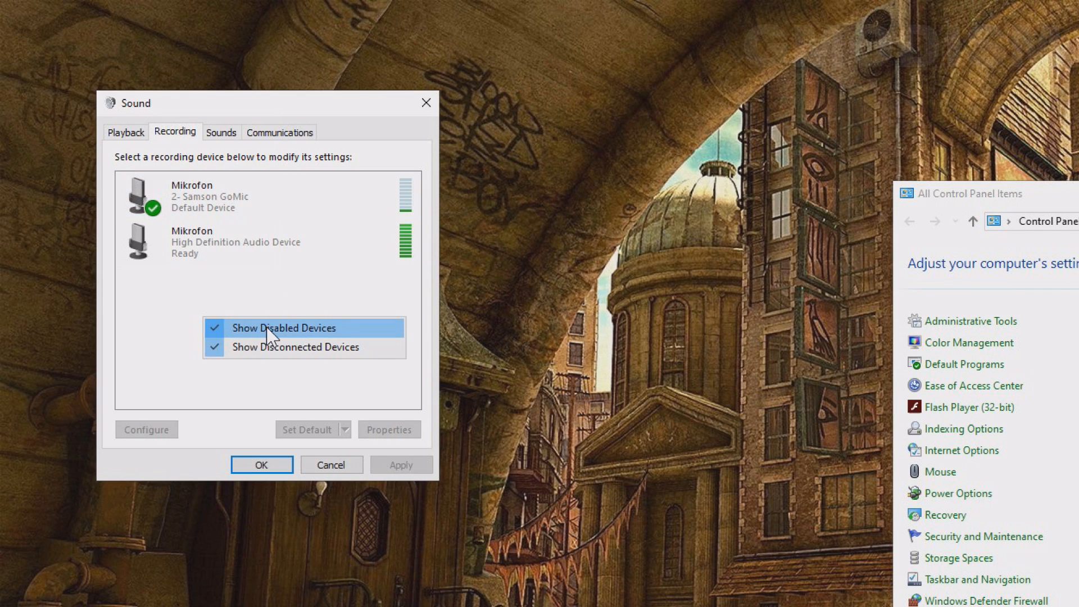
mouse_move(268, 348)
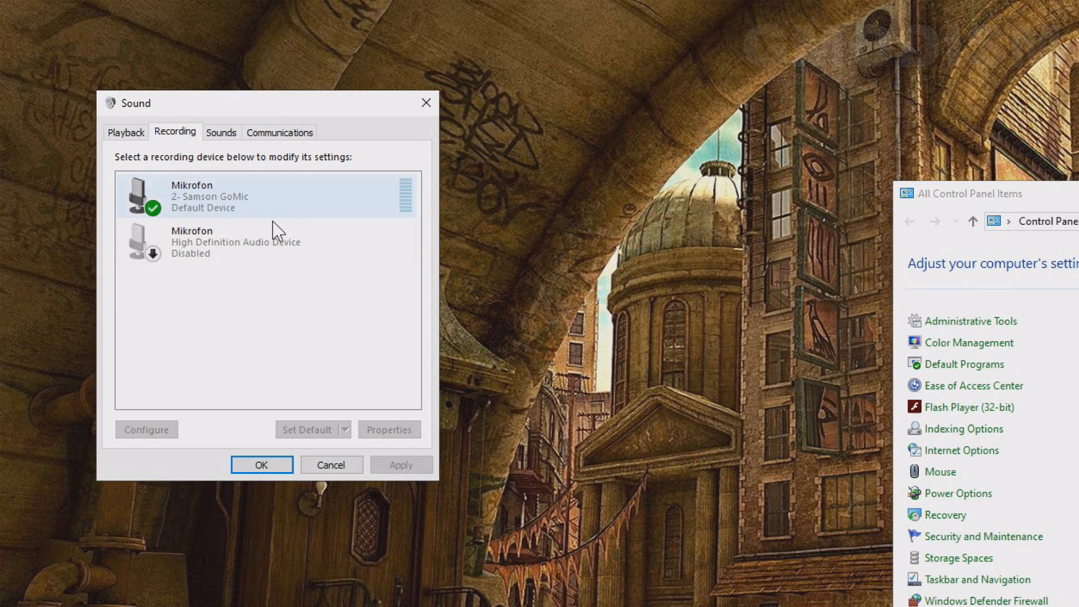
left_click(269, 242)
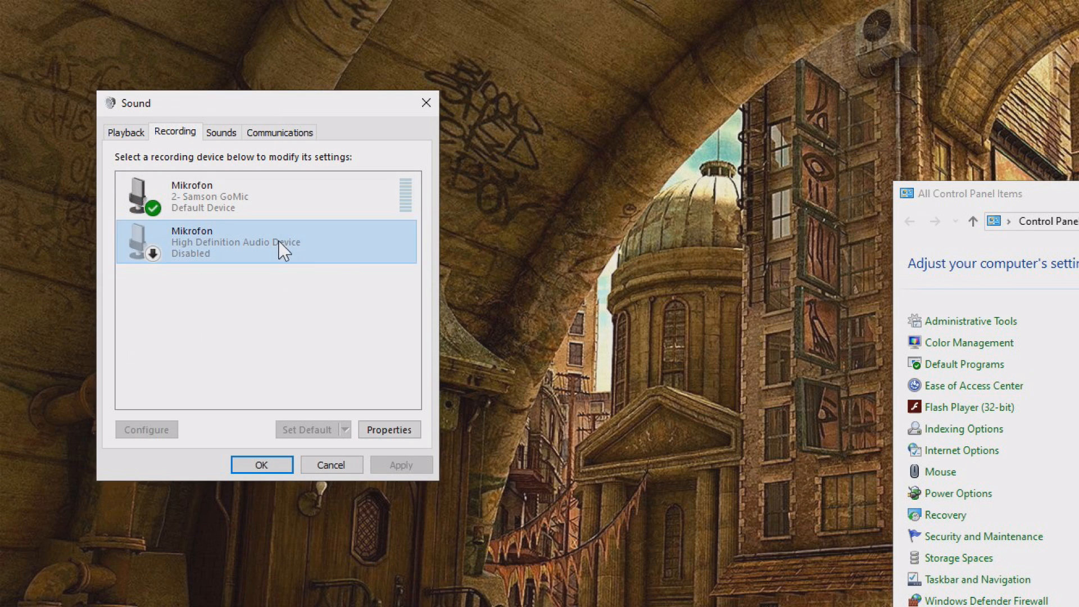
right_click(266, 241)
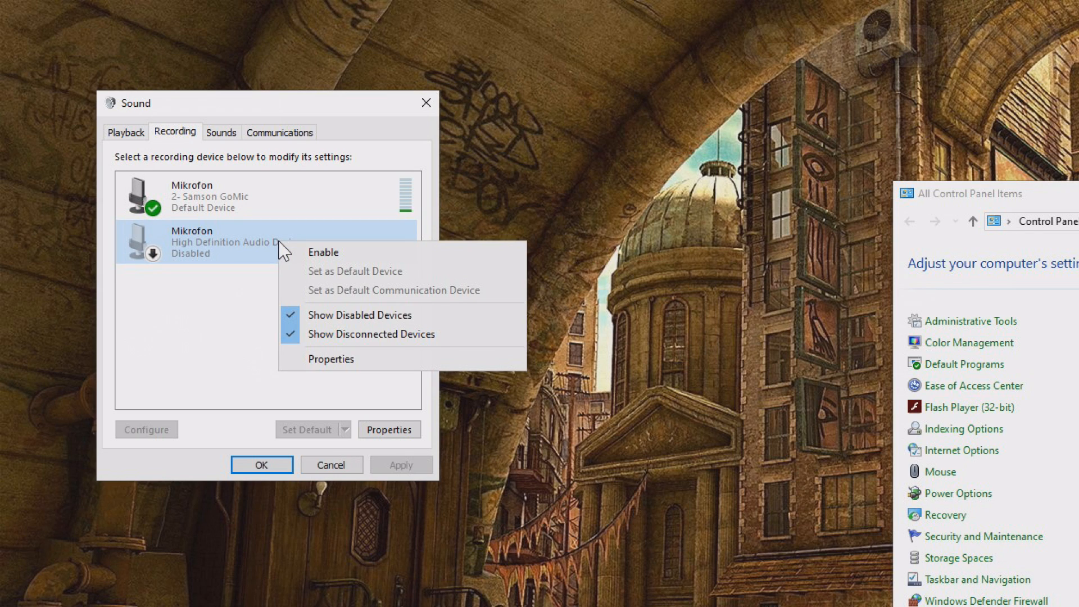
left_click(322, 251)
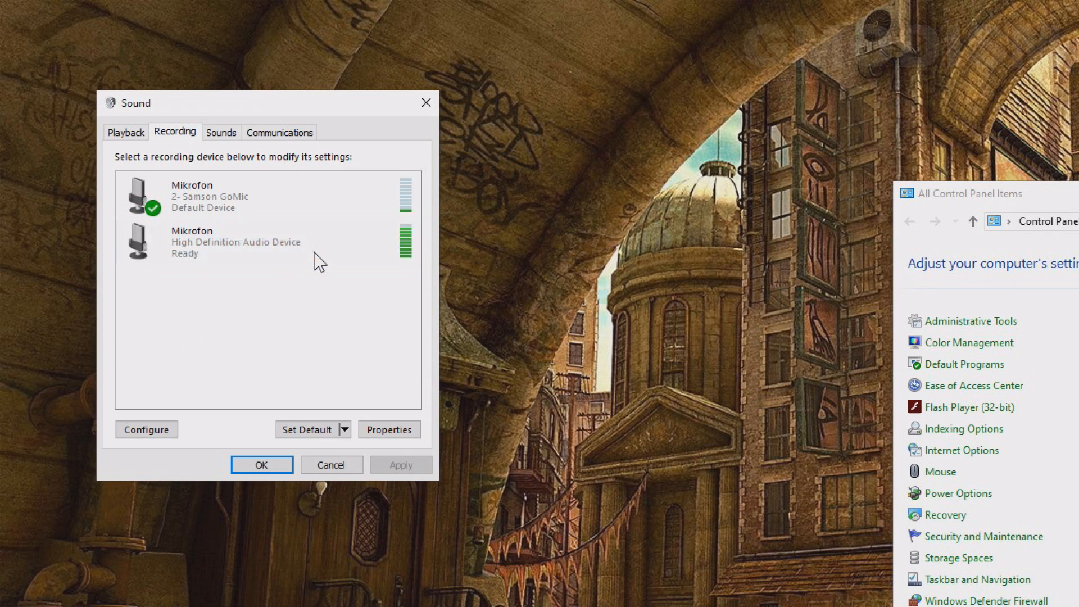
left_click(247, 241)
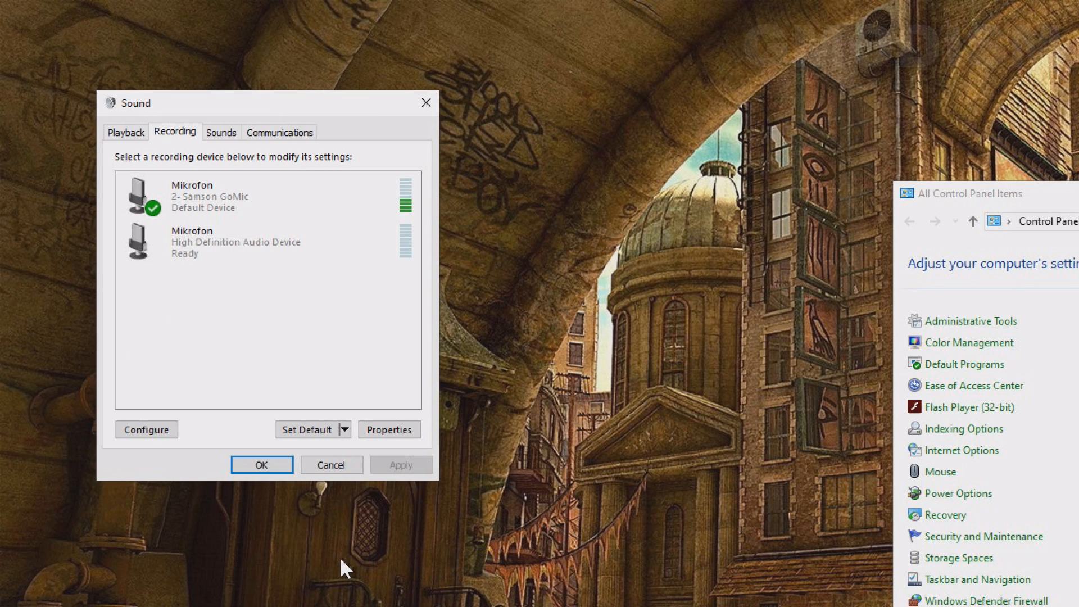
left_click(308, 430)
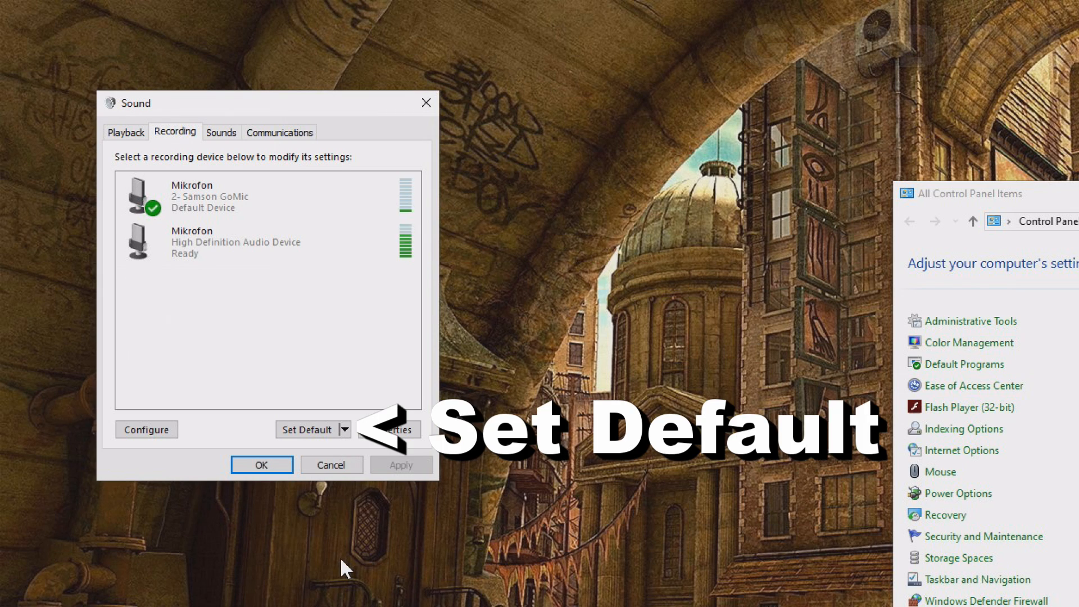
left_click(262, 241)
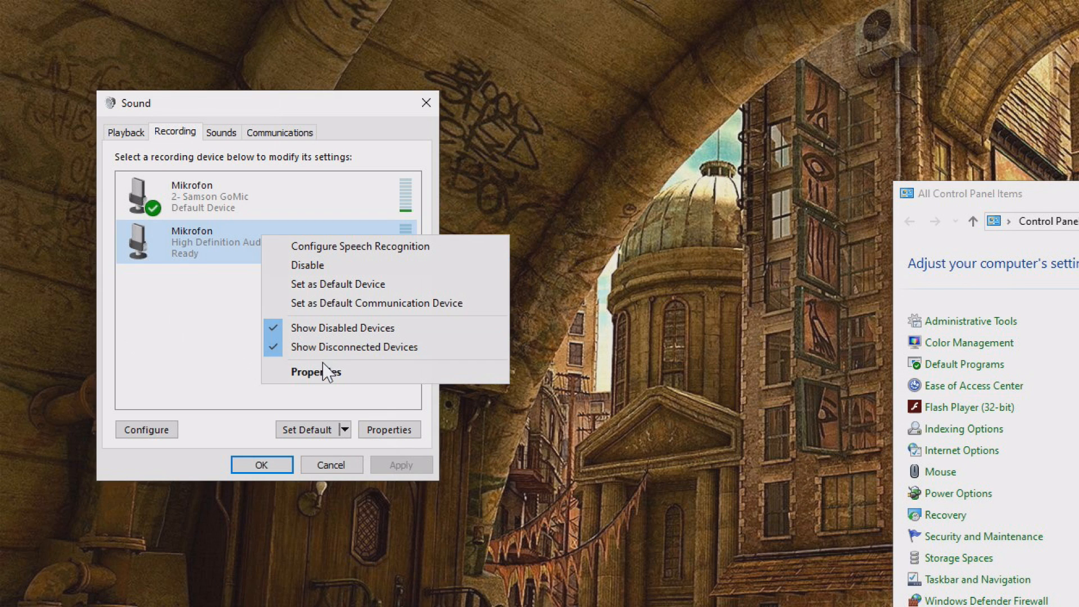
In Mikrofon Properties, turn on 'Listen to this device' and apply it
left_click(315, 372)
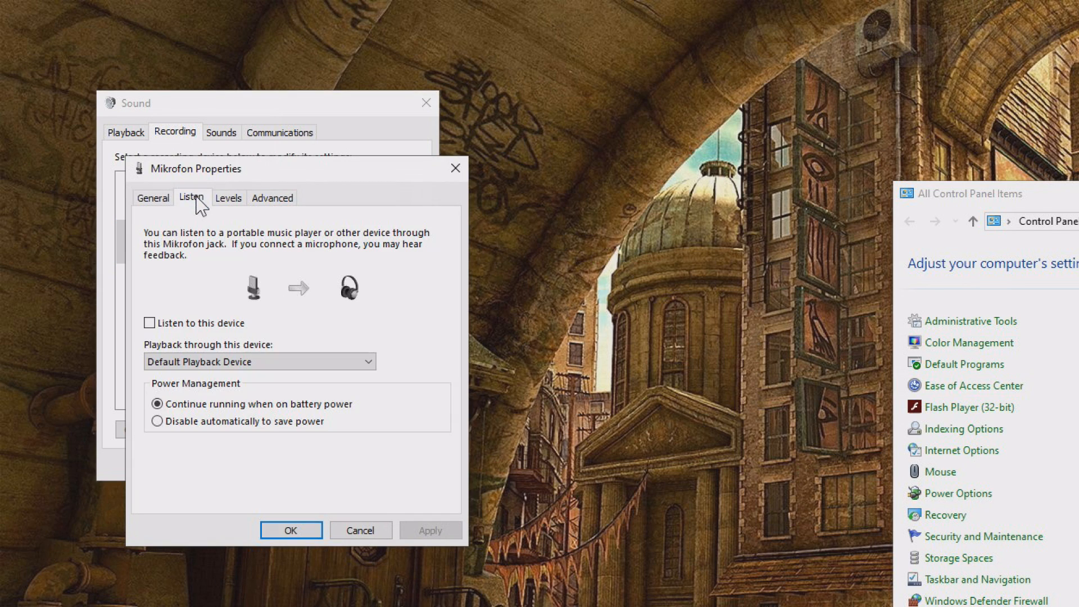
left_click(149, 322)
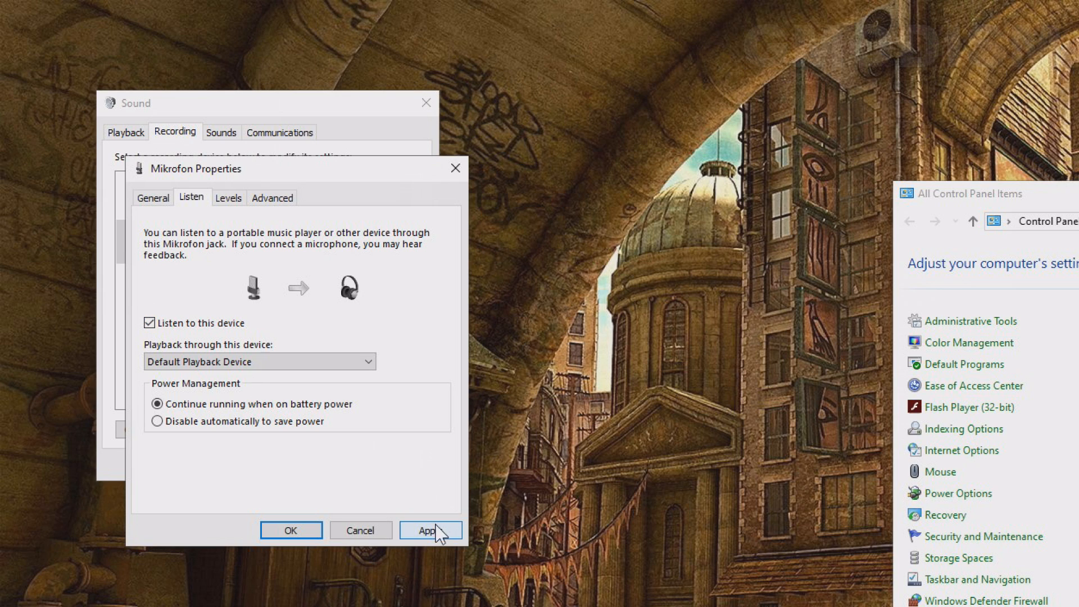
left_click(431, 529)
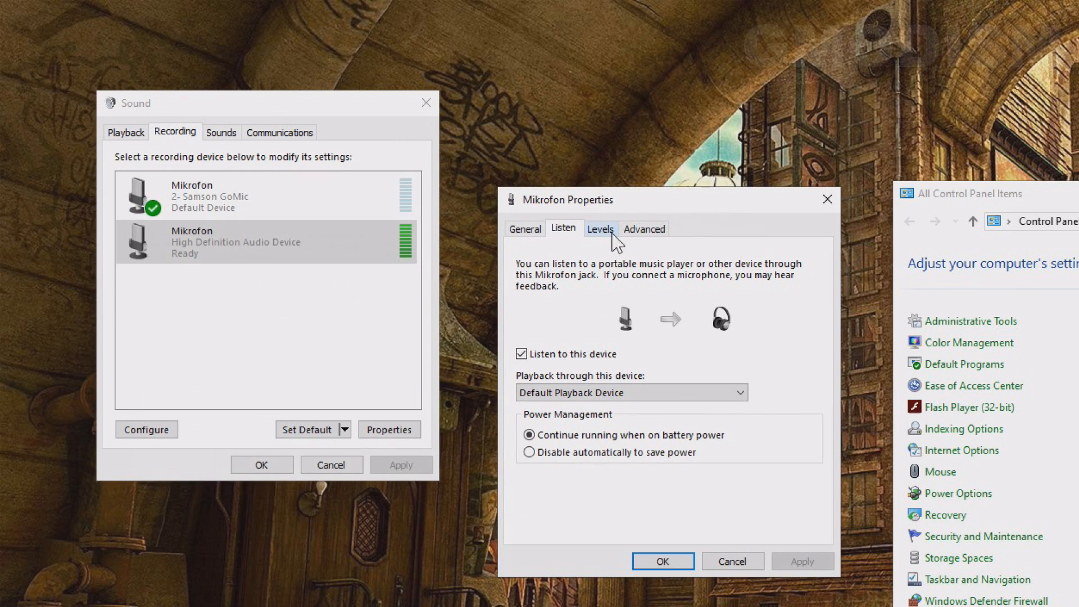
On the Levels page, push the microphone level up to 100 and the boost down to 0.0 dB
left_click(599, 228)
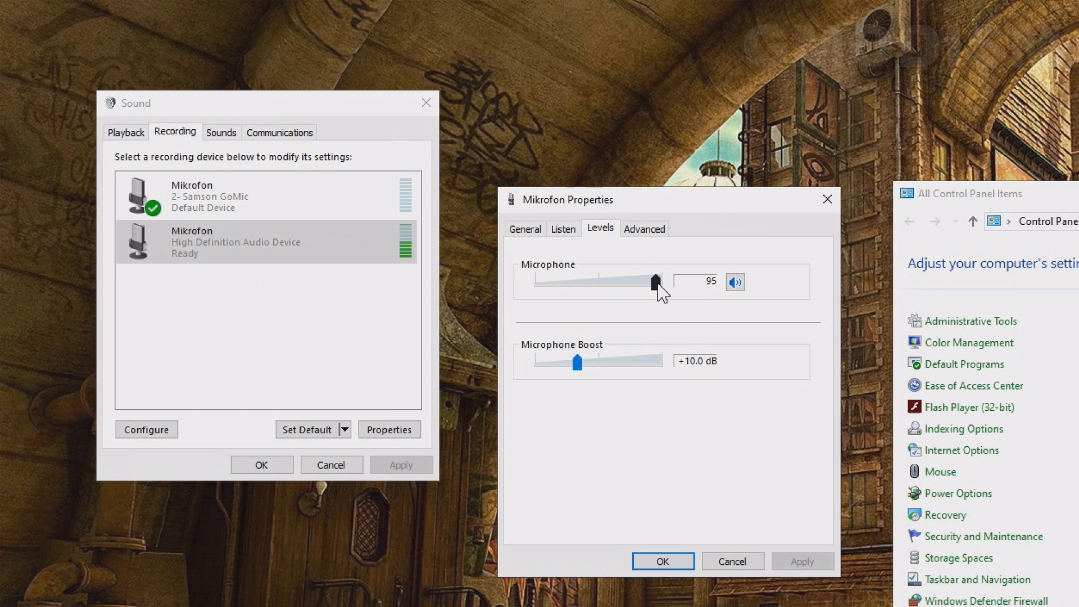
left_click_drag(654, 281, 576, 281)
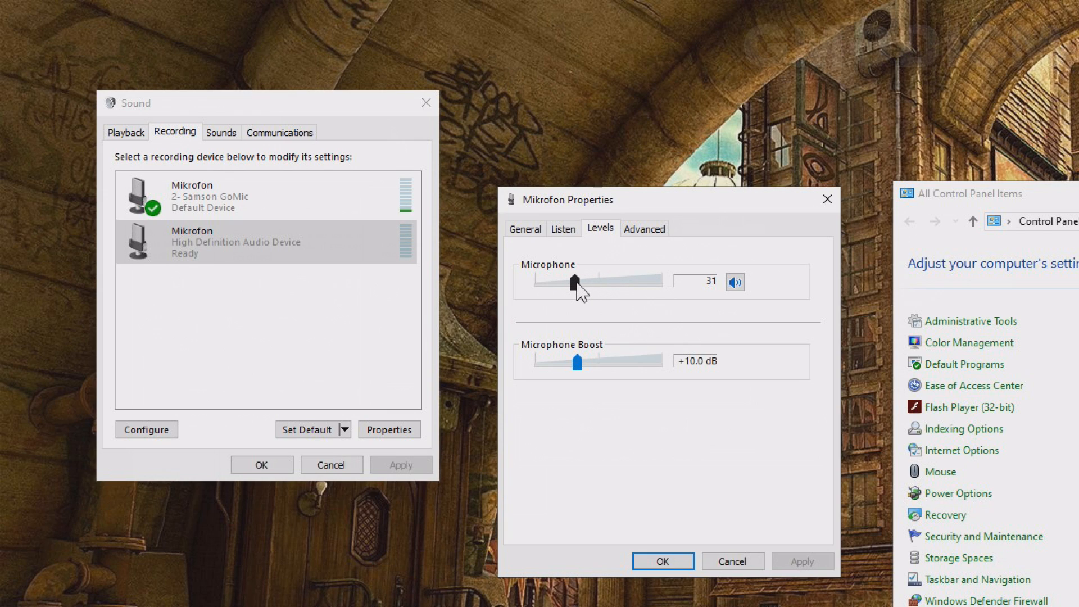
left_click_drag(576, 280, 616, 280)
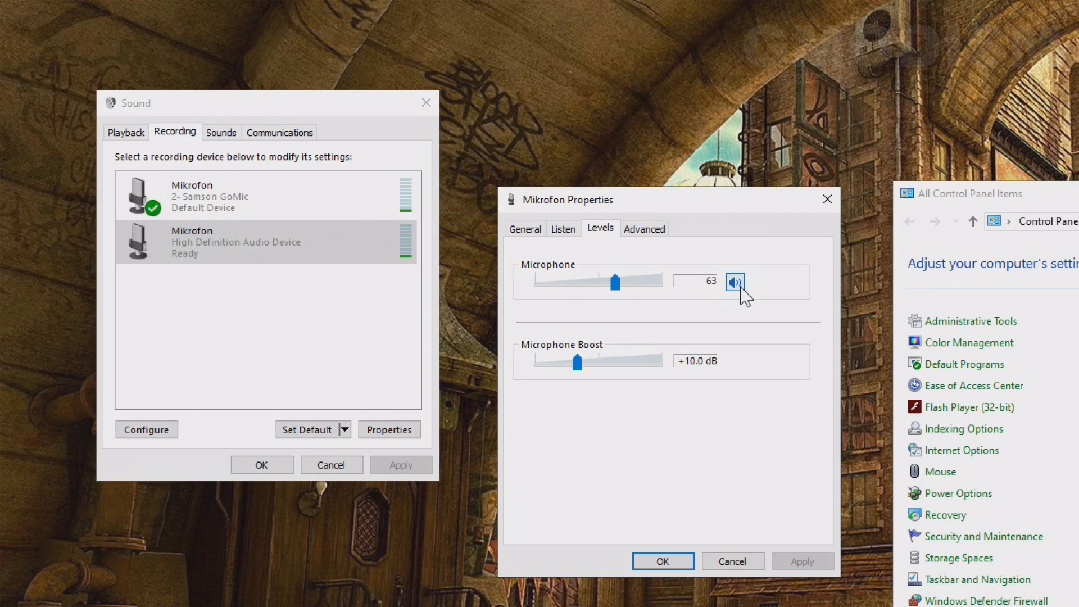
left_click(735, 282)
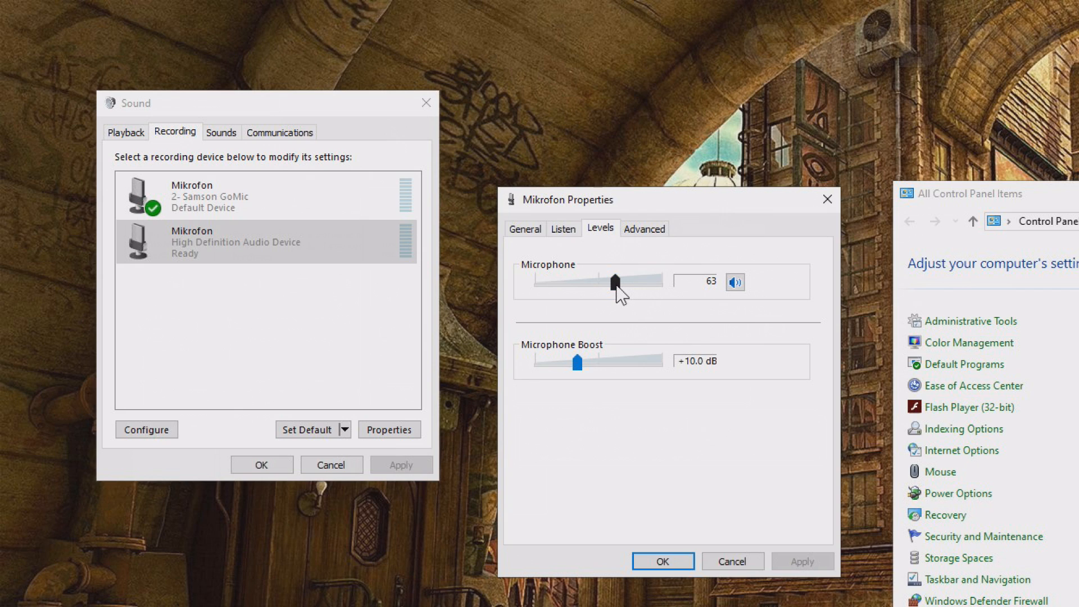
left_click_drag(612, 281, 650, 281)
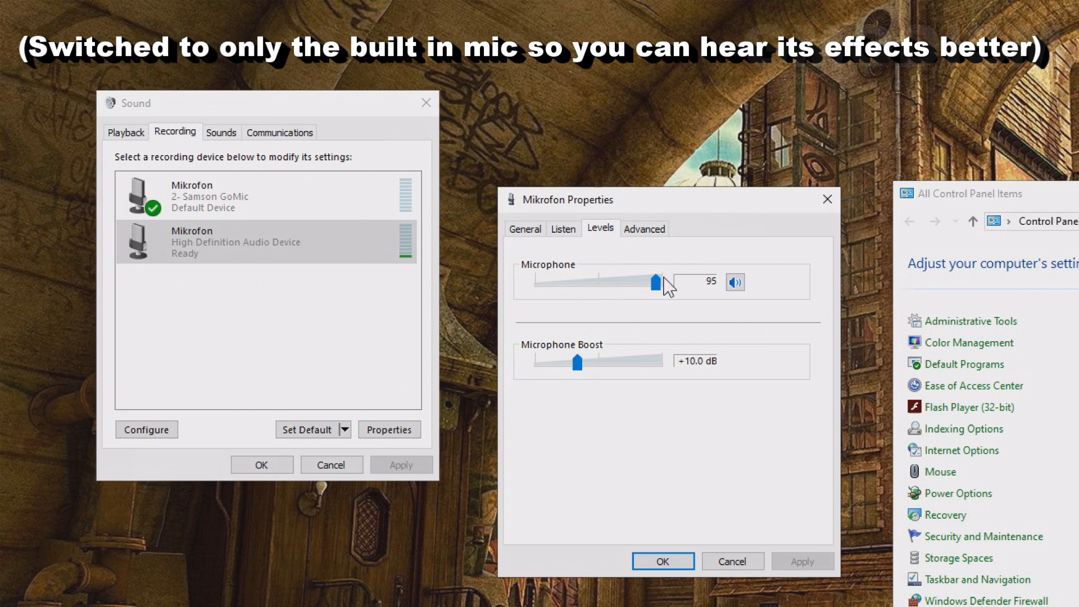
left_click_drag(652, 281, 660, 281)
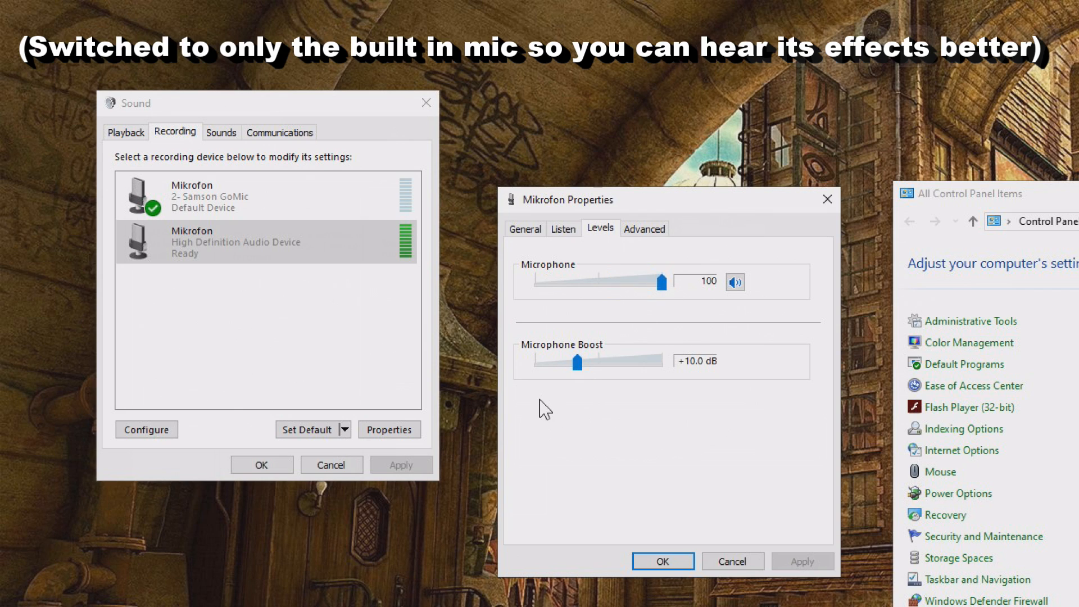
left_click_drag(576, 361, 532, 361)
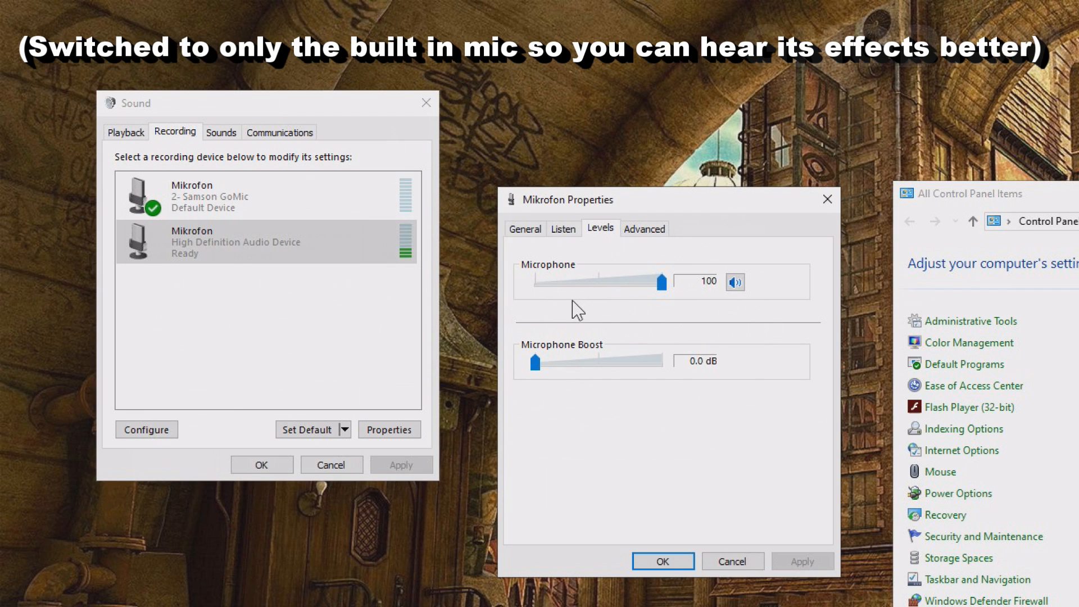
Bring the microphone level down to 26 and raise the boost to +30.0 dB
left_click_drag(657, 281, 629, 281)
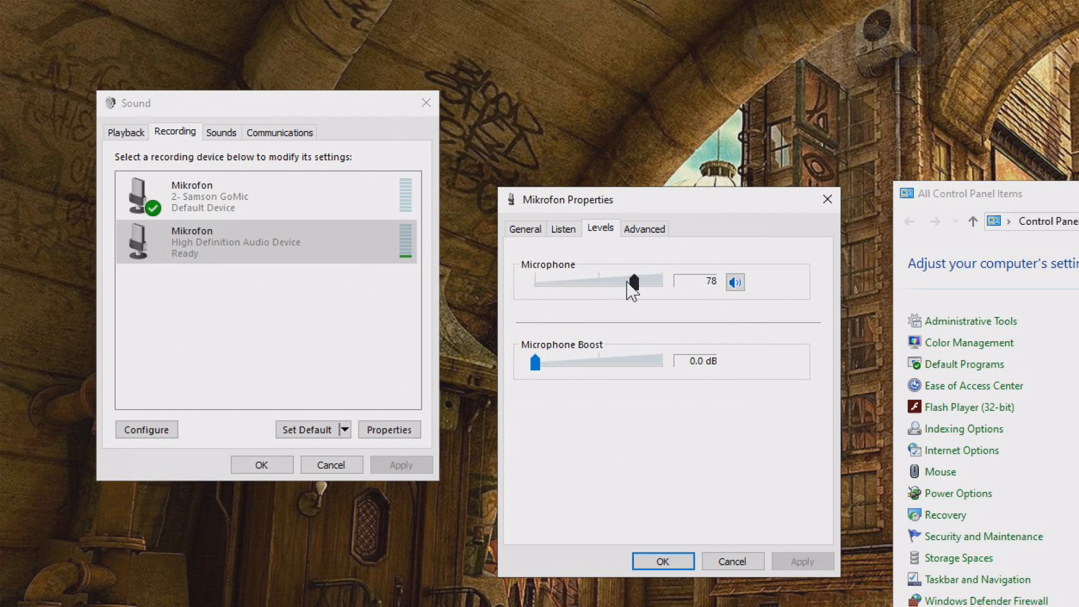
left_click_drag(630, 281, 594, 281)
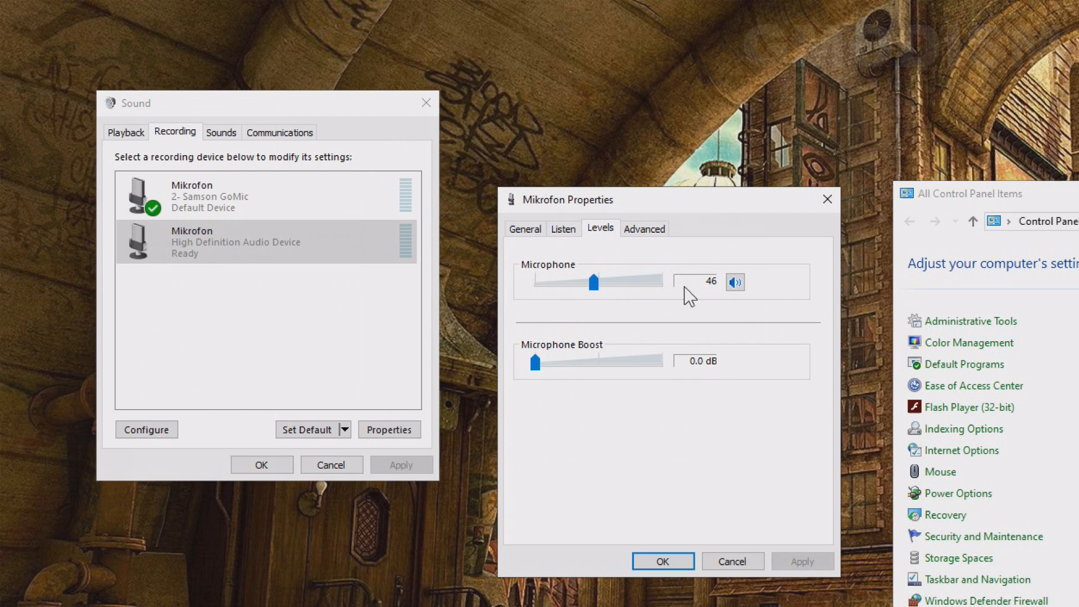
left_click_drag(593, 282, 571, 282)
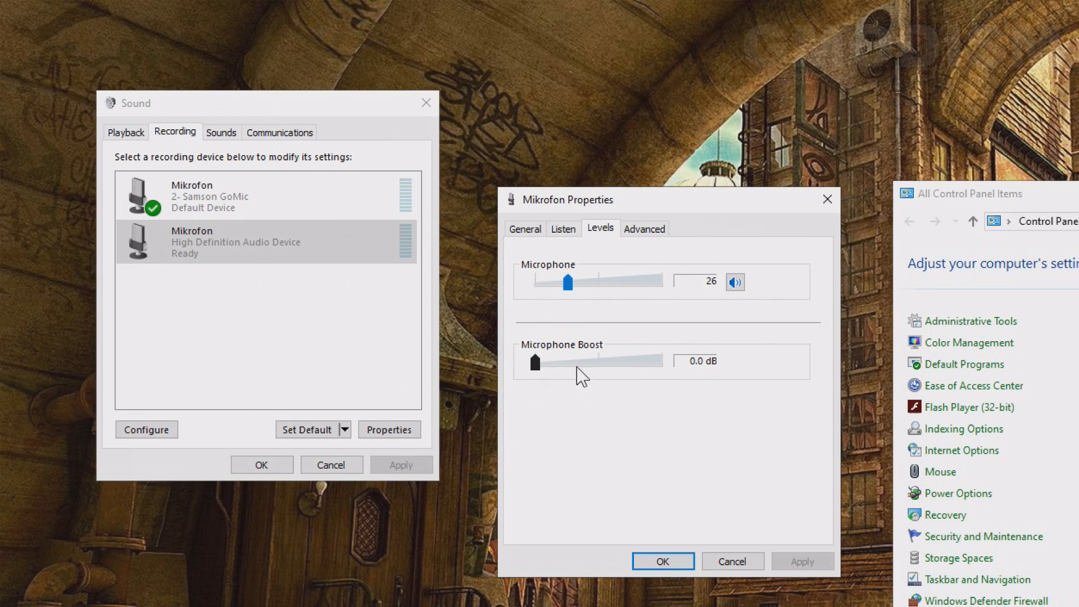
left_click_drag(535, 361, 661, 361)
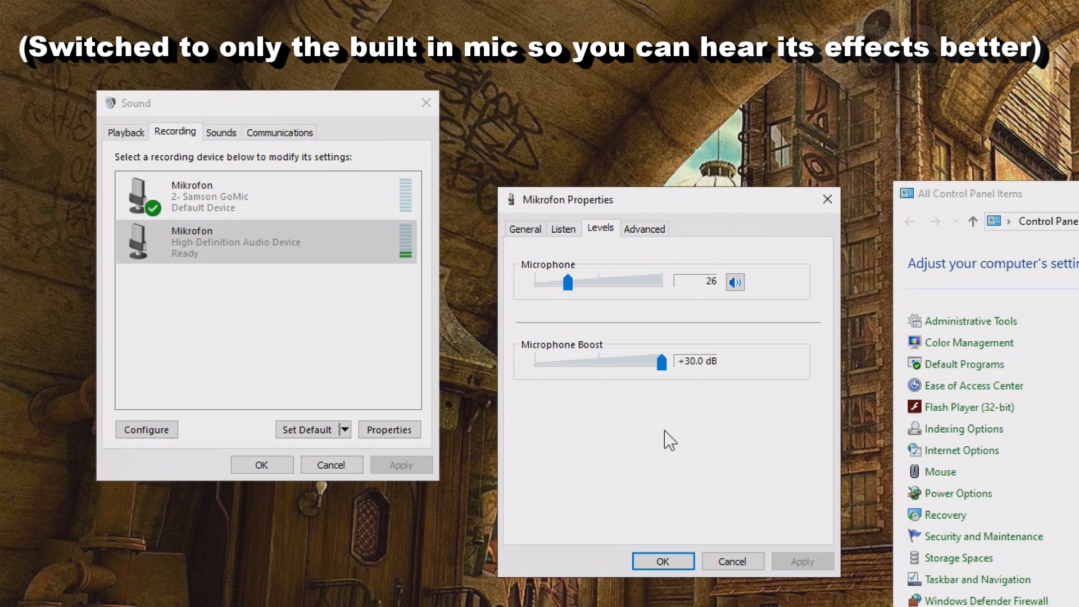
Close the built-in mic's properties and show the Samson GoMic's Levels page
left_click(661, 560)
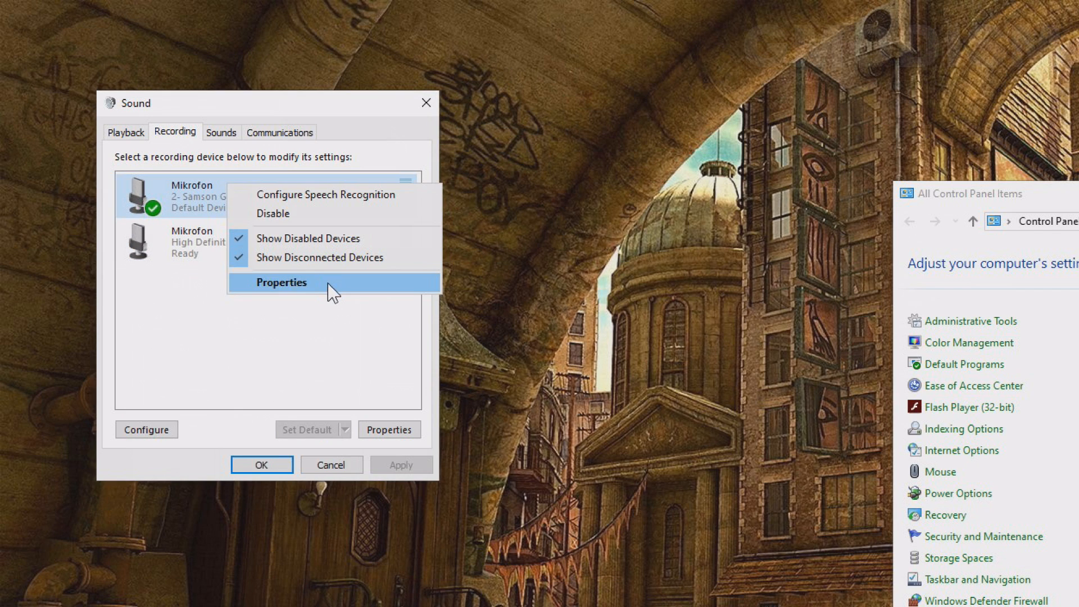
left_click(280, 282)
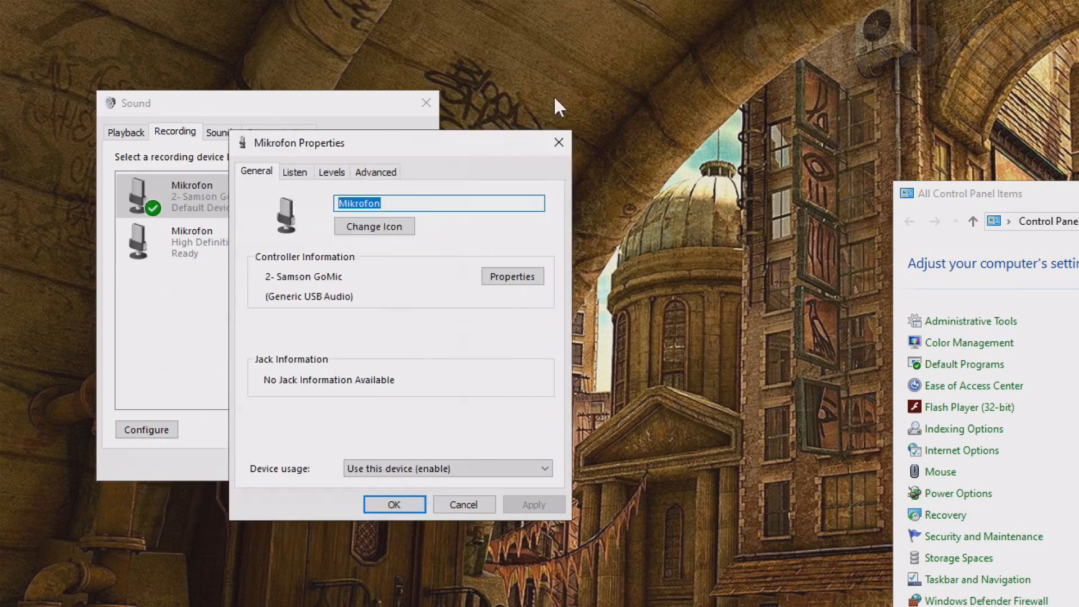
left_click(672, 129)
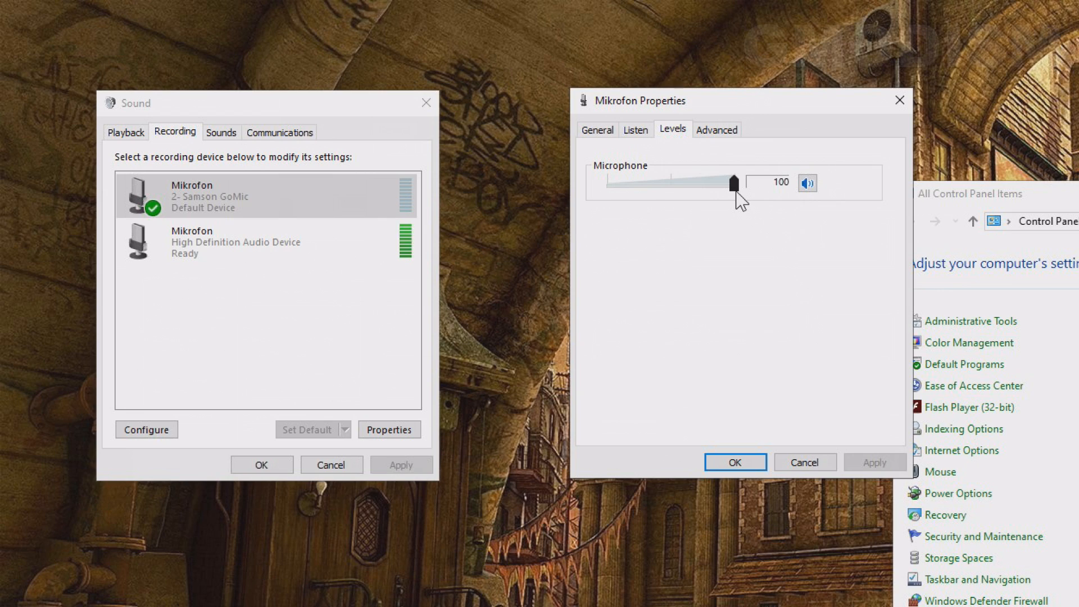
Adjust the Samson GoMic microphone level from 100 down to exactly 80
left_click_drag(731, 184, 677, 183)
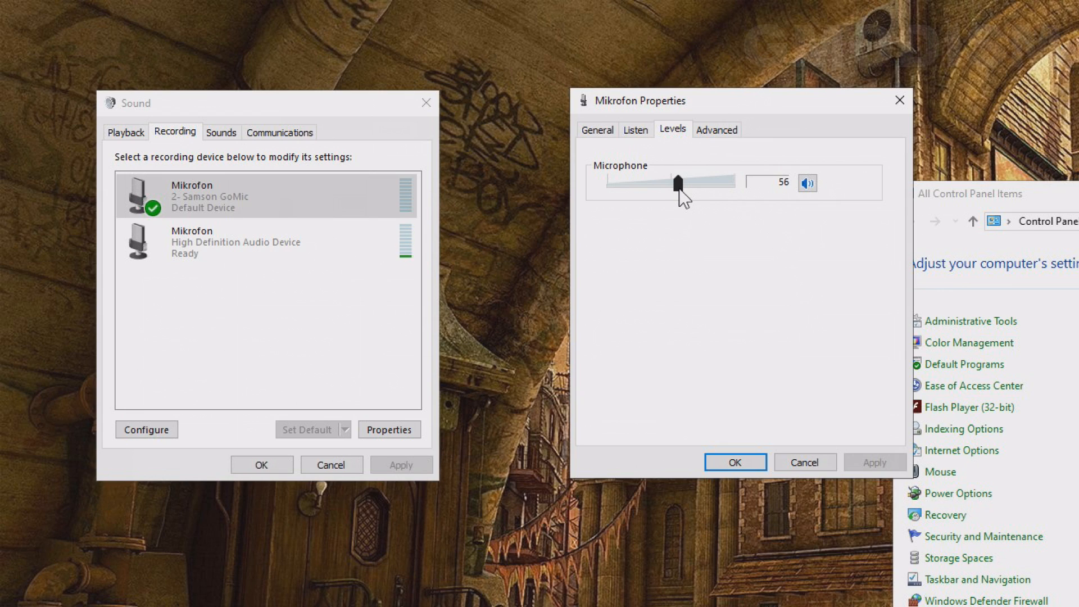
left_click_drag(675, 182, 709, 182)
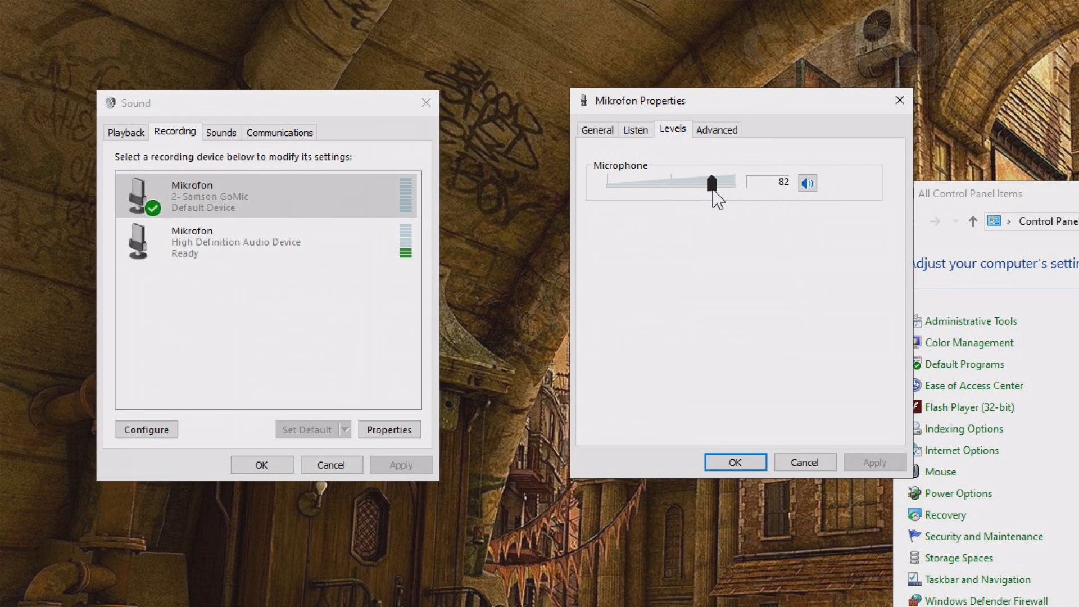
left_click_drag(709, 183, 694, 182)
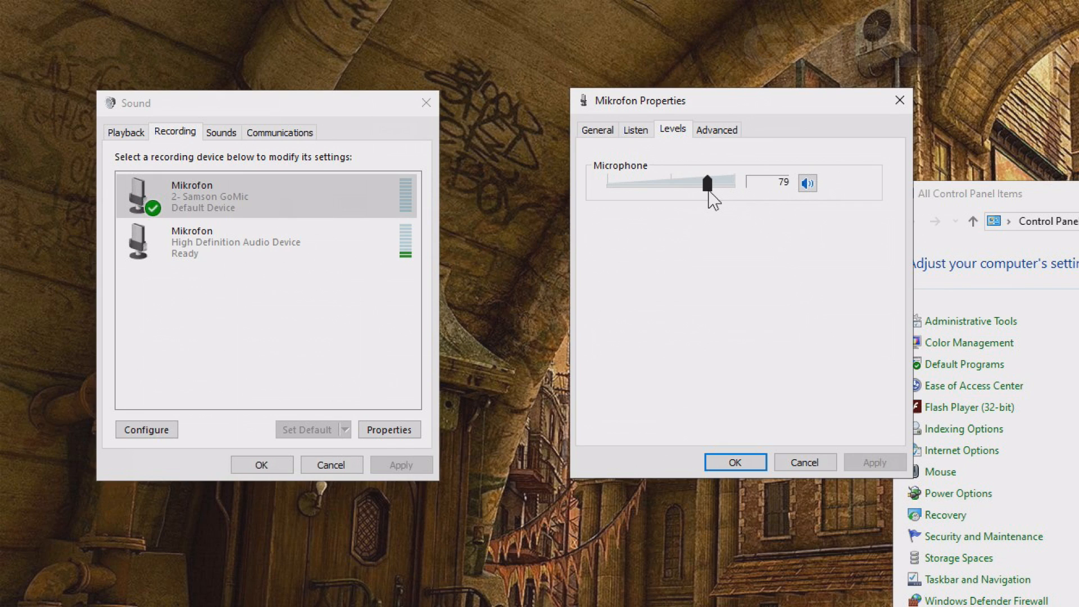
left_click_drag(683, 180, 709, 180)
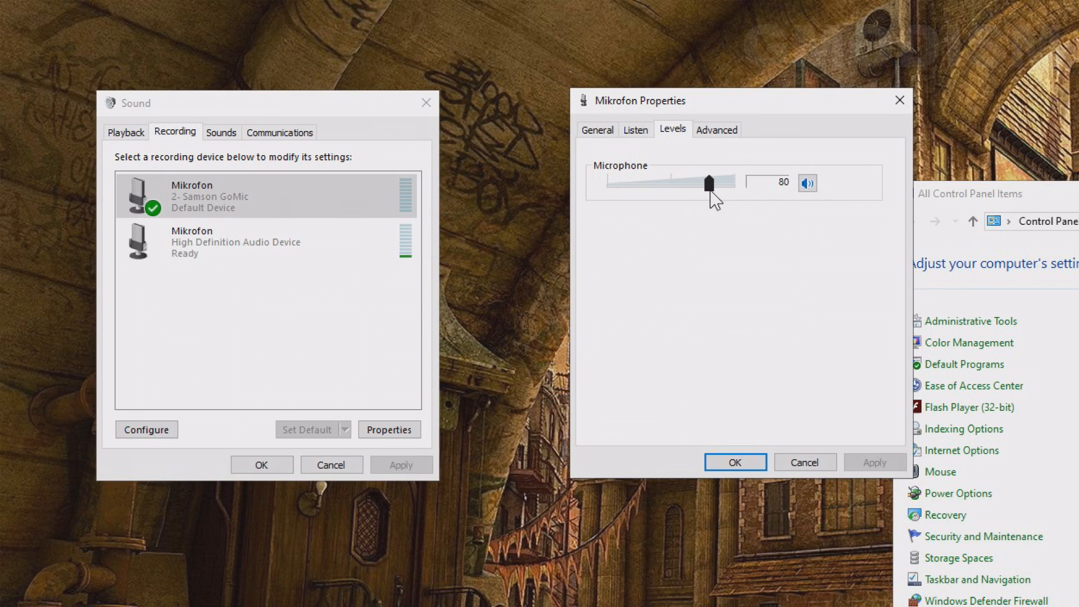